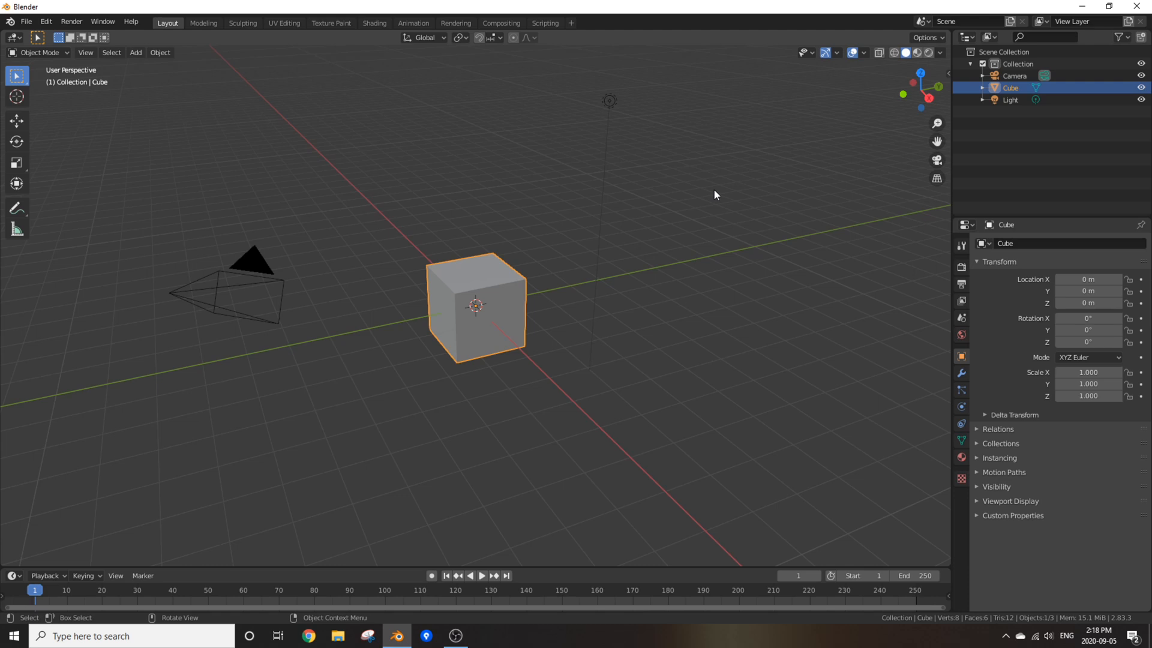
mouse_move(550, 264)
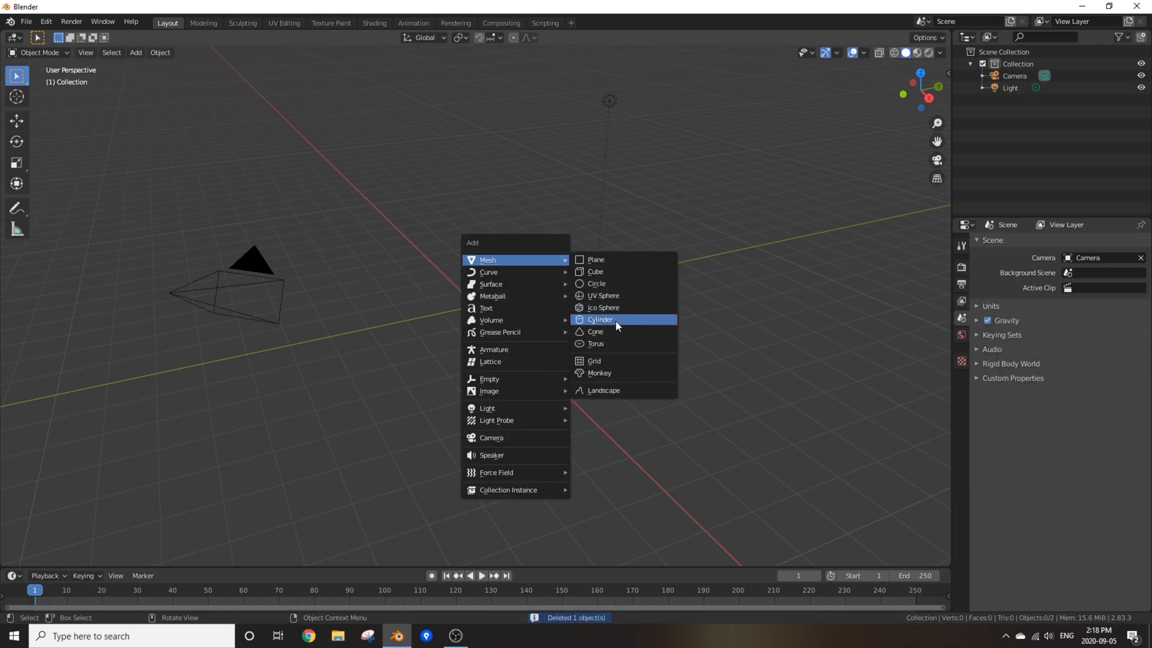
Replace the deleted default cube with a new cylinder at the scene origin.
left_click(600, 319)
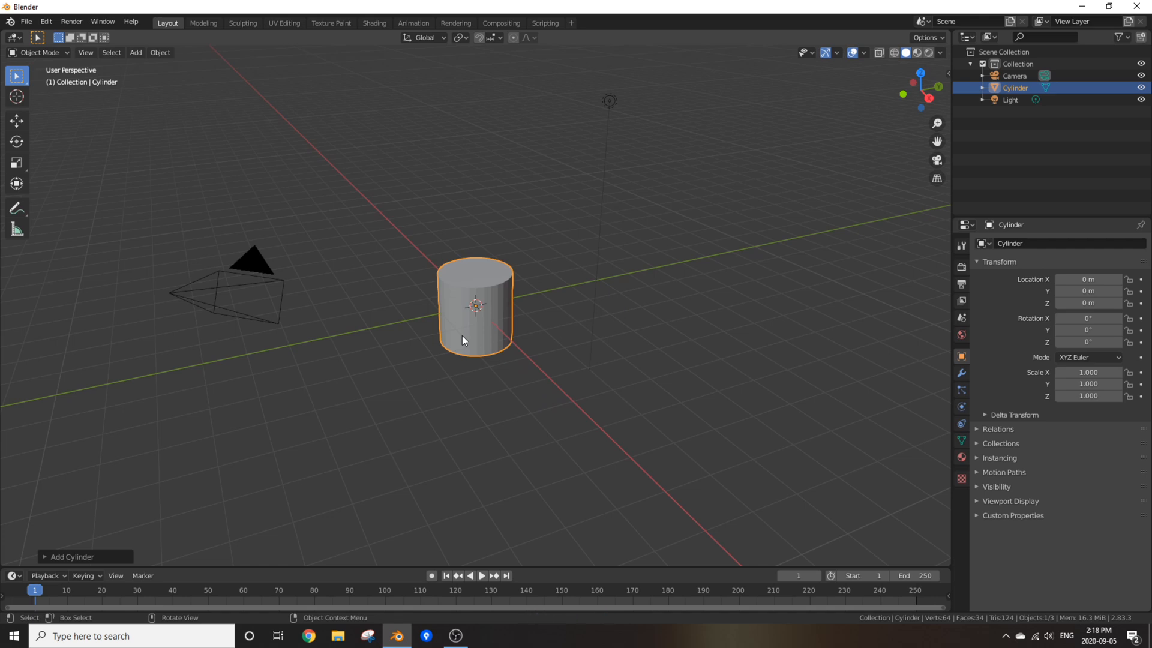
mouse_move(431, 299)
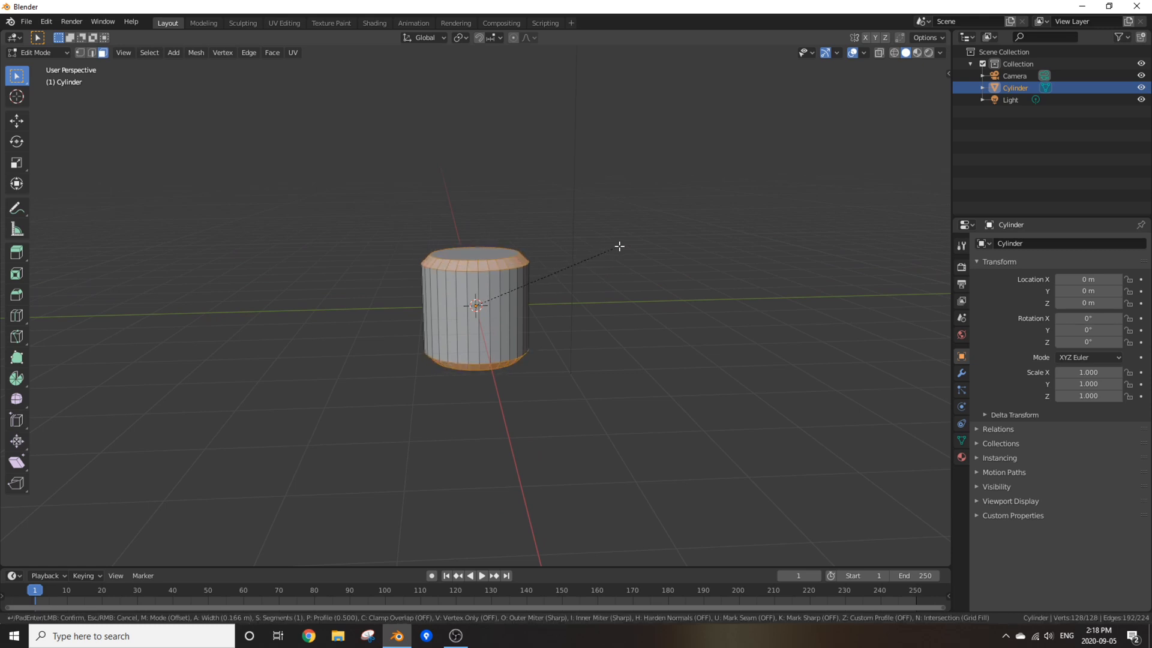
mouse_move(622, 246)
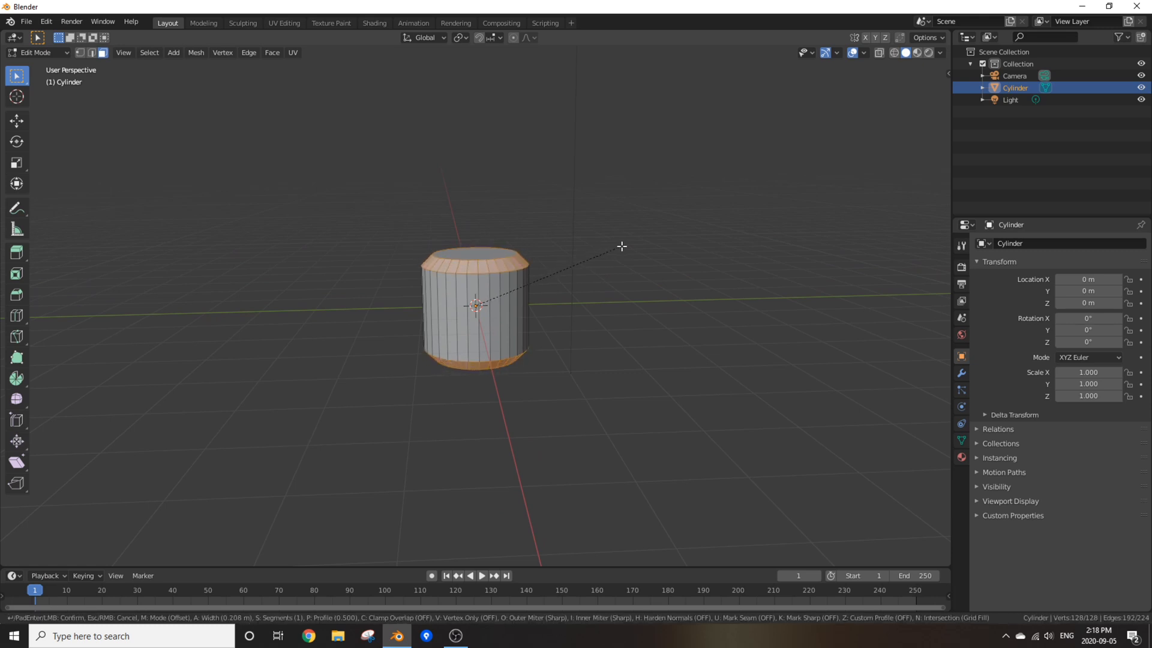
Bevel both cylinder rims and raise the bevel segment count for rounded edges.
left_click(622, 246)
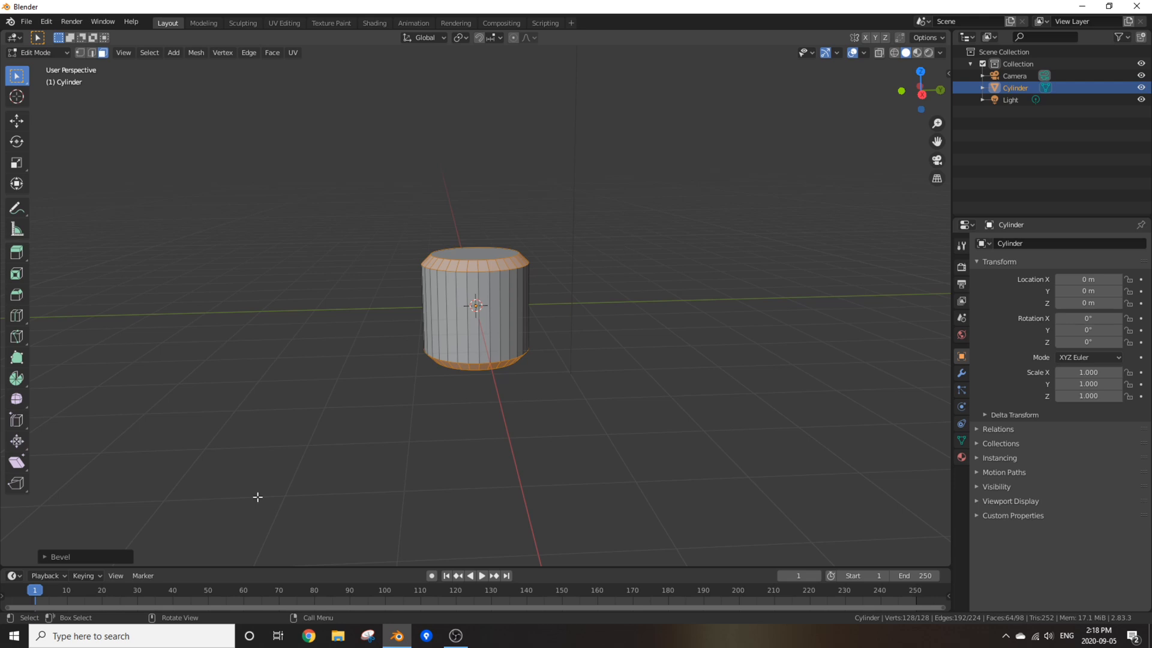
left_click(60, 556)
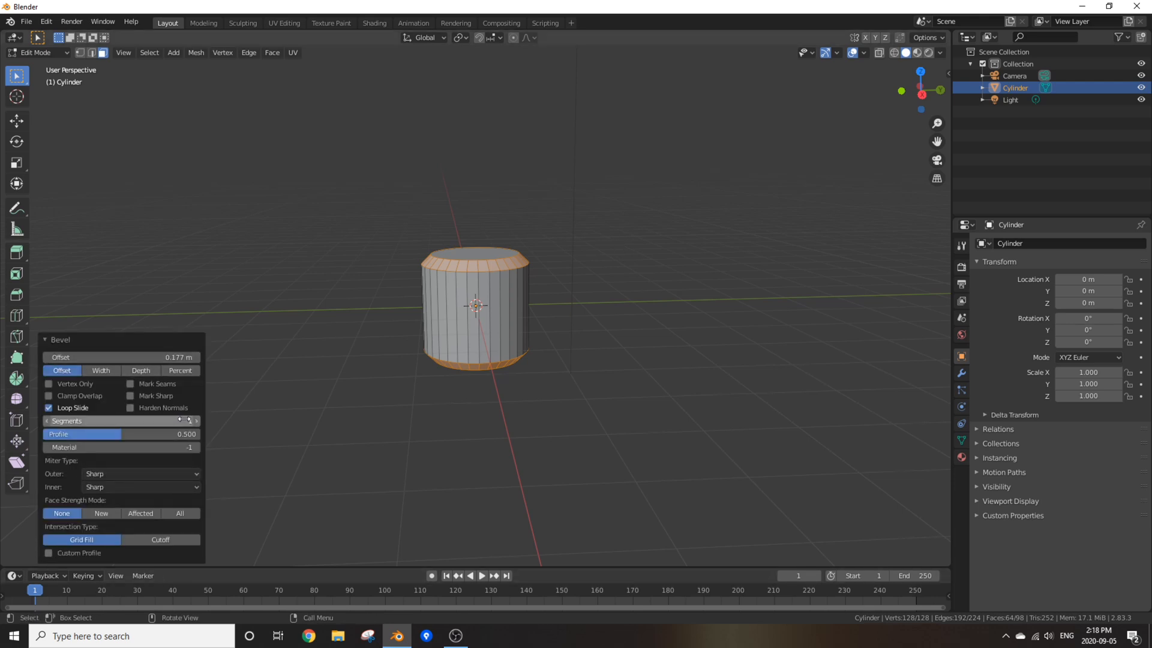
mouse_move(196, 421)
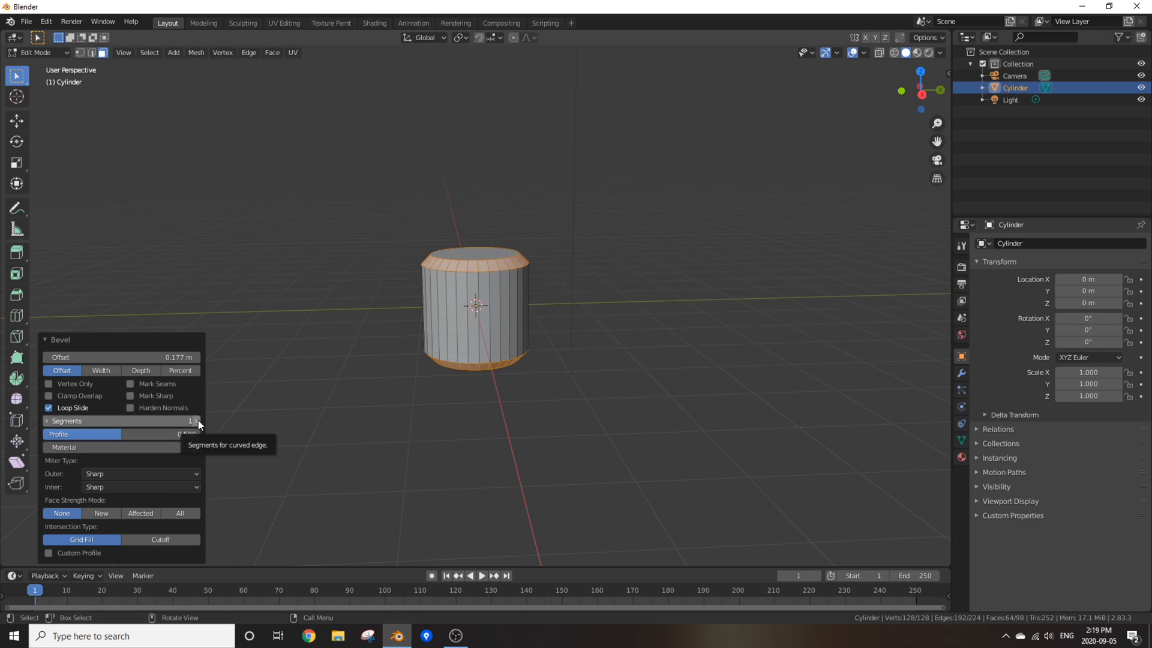
left_click(197, 420)
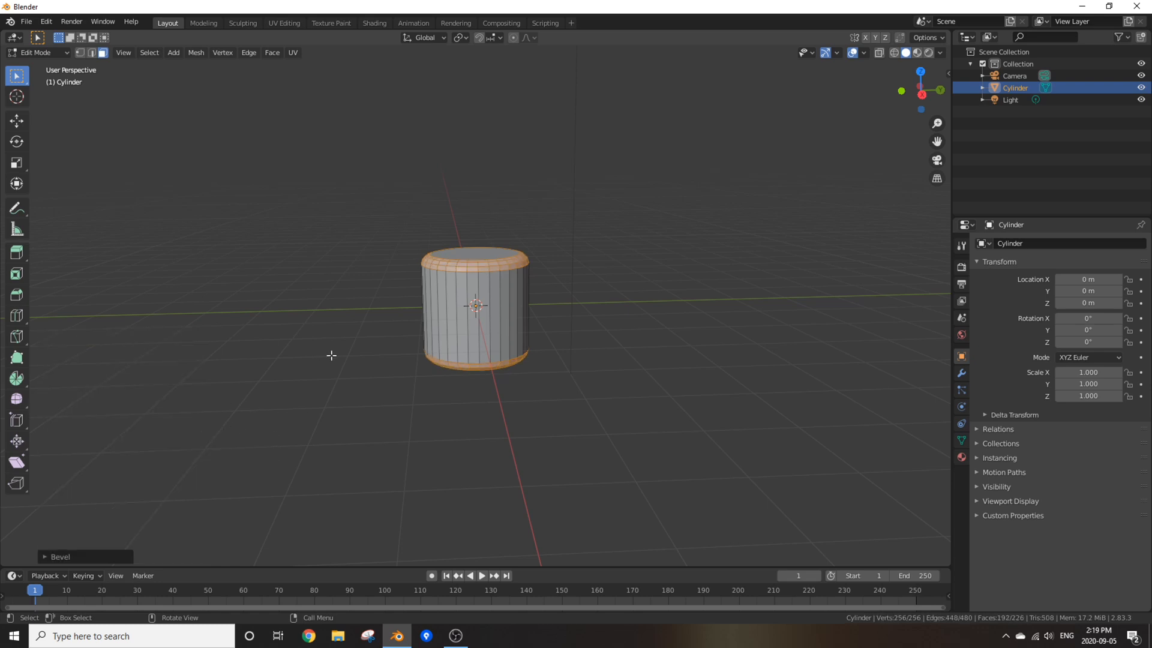
Leave Edit Mode and move to the Shading workspace with the bevelled cylinder.
key("Tab")
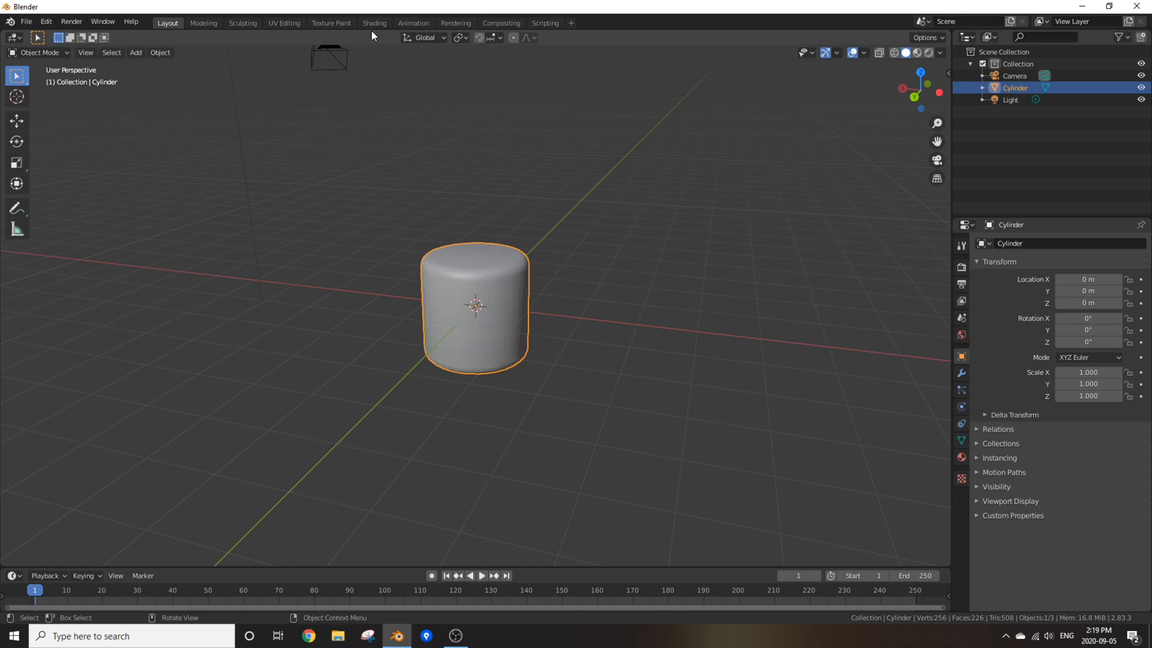
left_click(374, 23)
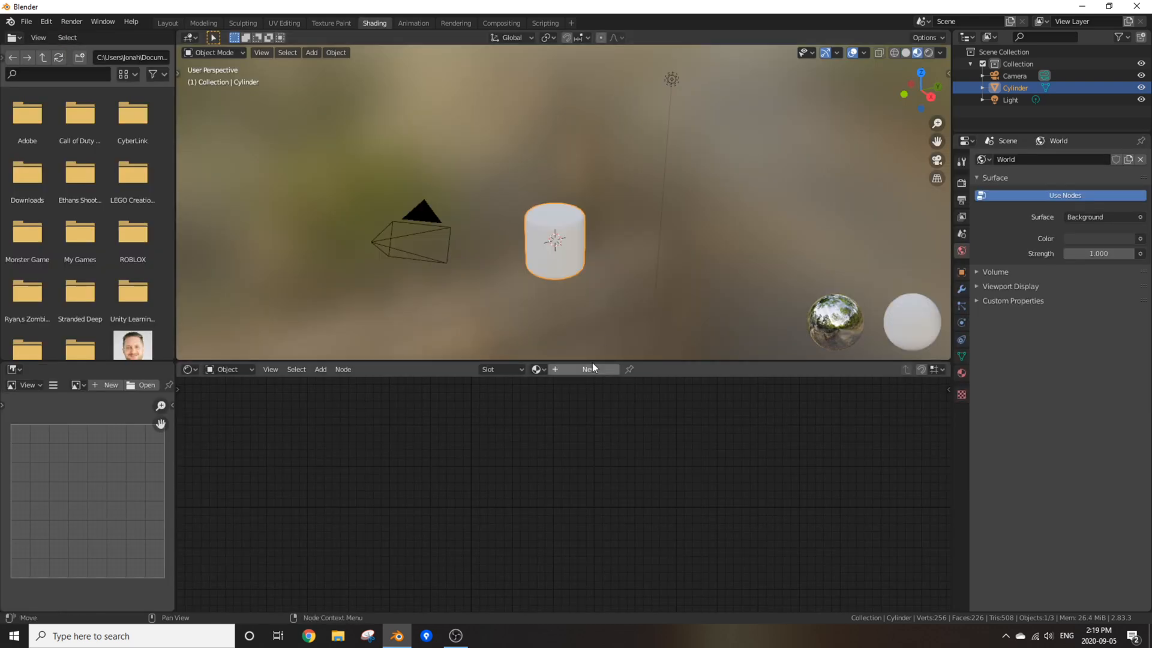
Create a new cylinder material and add an Invert node for the Voronoi bump setup.
left_click(588, 368)
type("inc")
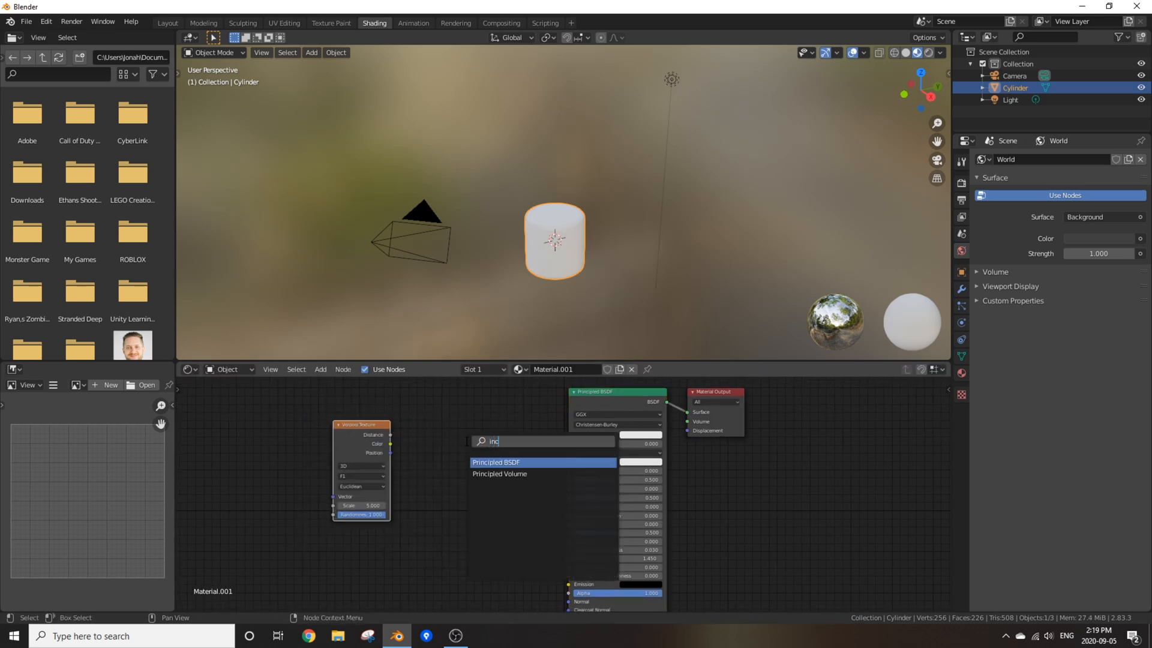
left_click(497, 461)
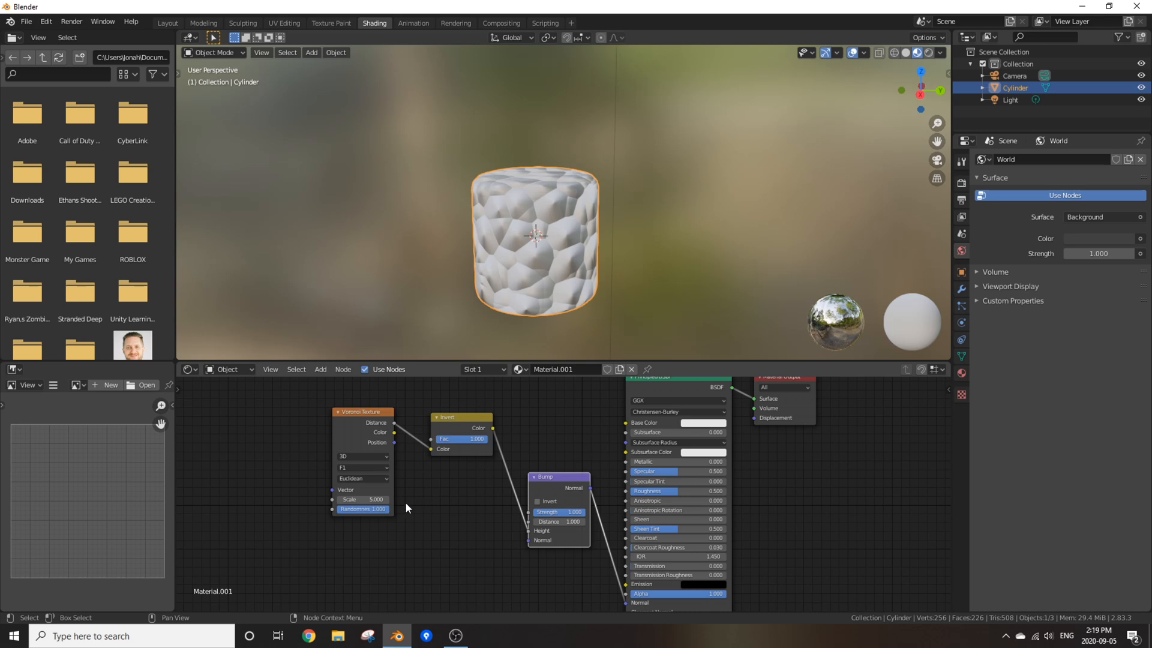
double_click(360, 499)
type("30")
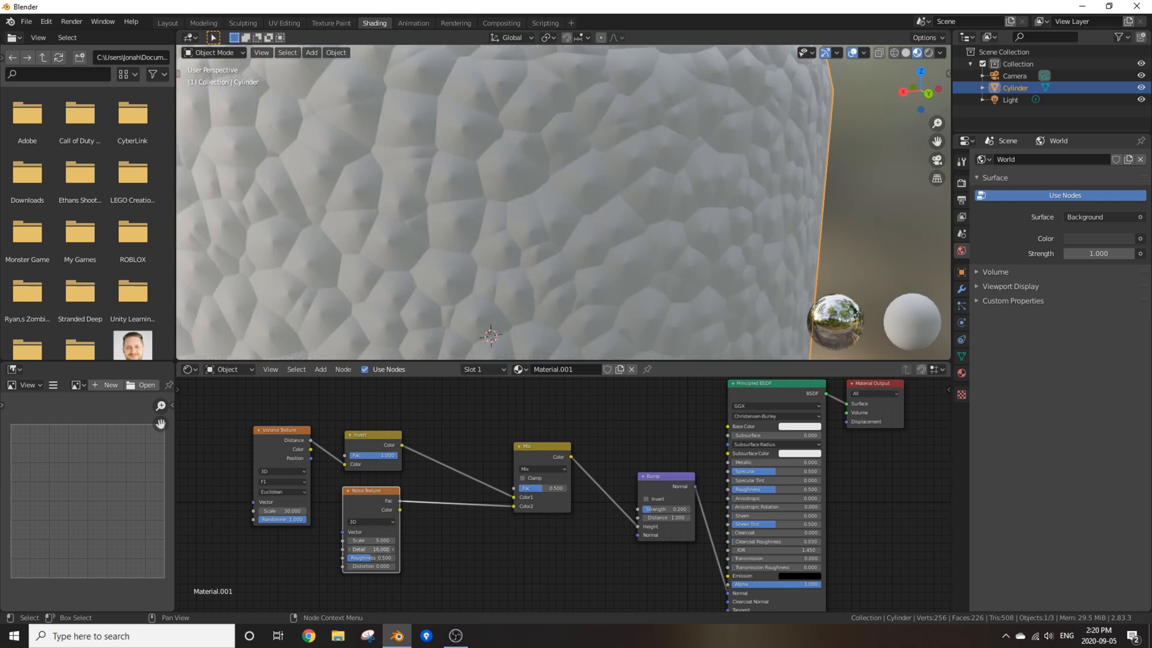
mouse_move(552, 488)
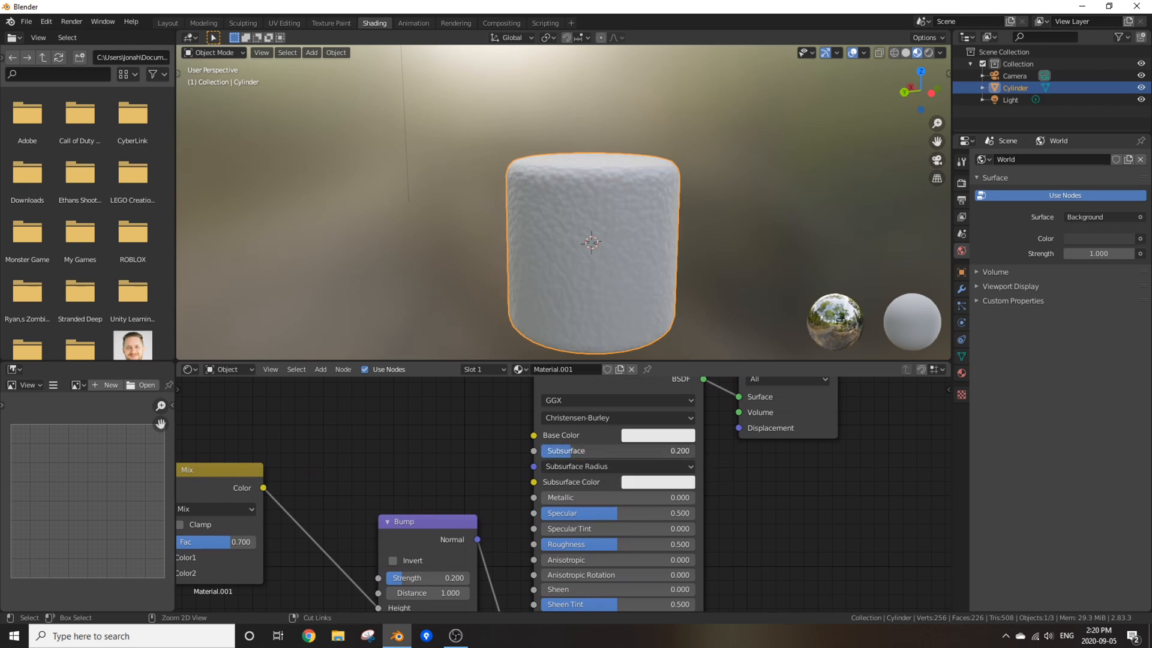
Expand the Principled BSDF subsurface radius and adjust one of its values.
left_click(617, 466)
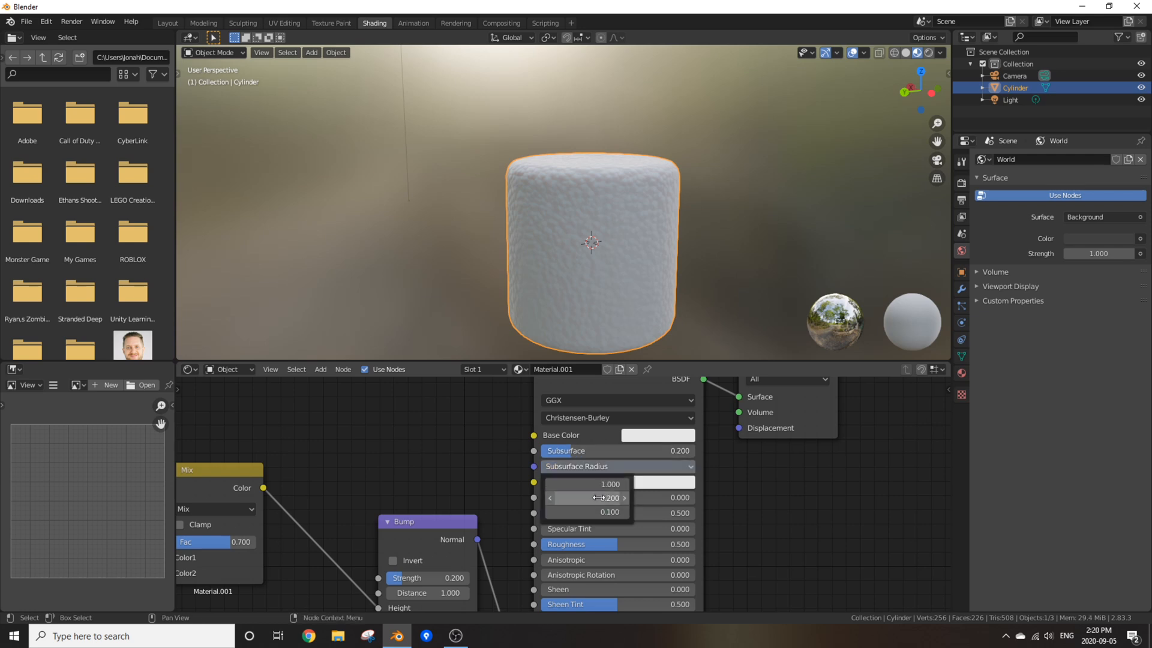
double_click(586, 497)
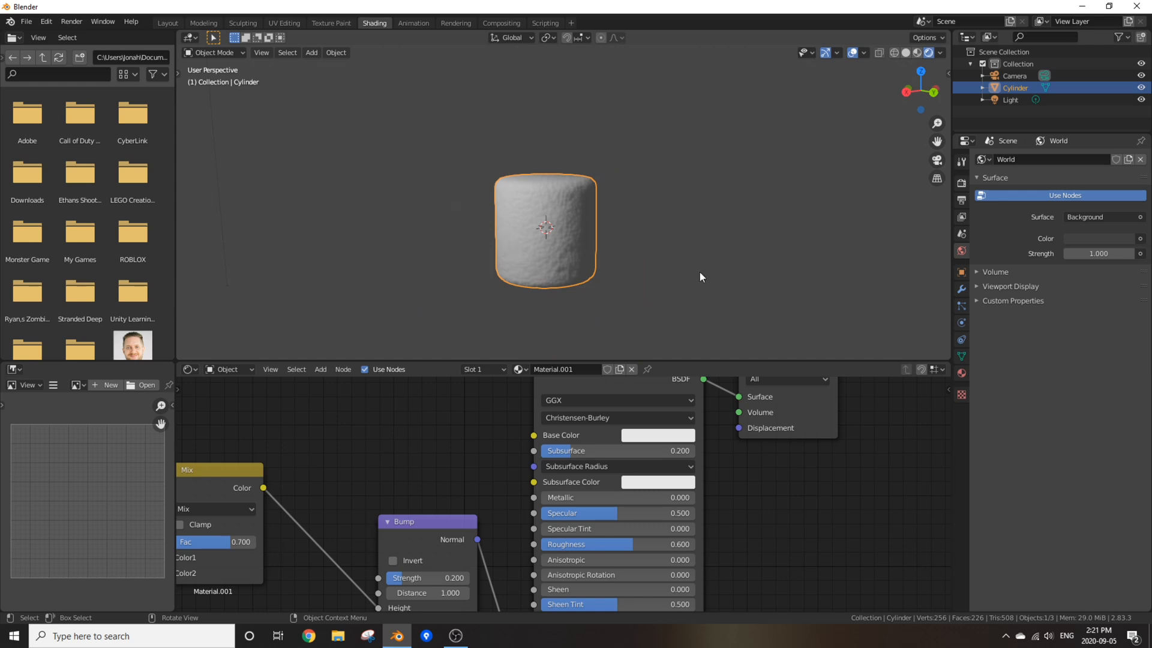
mouse_move(711, 270)
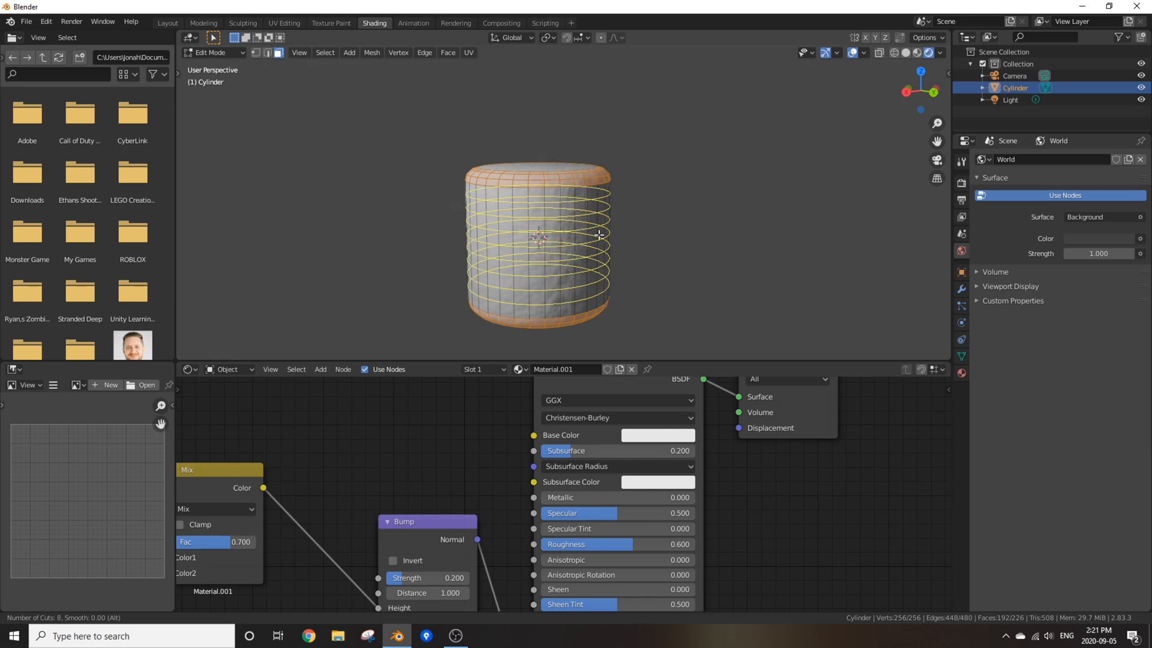
mouse_move(596, 215)
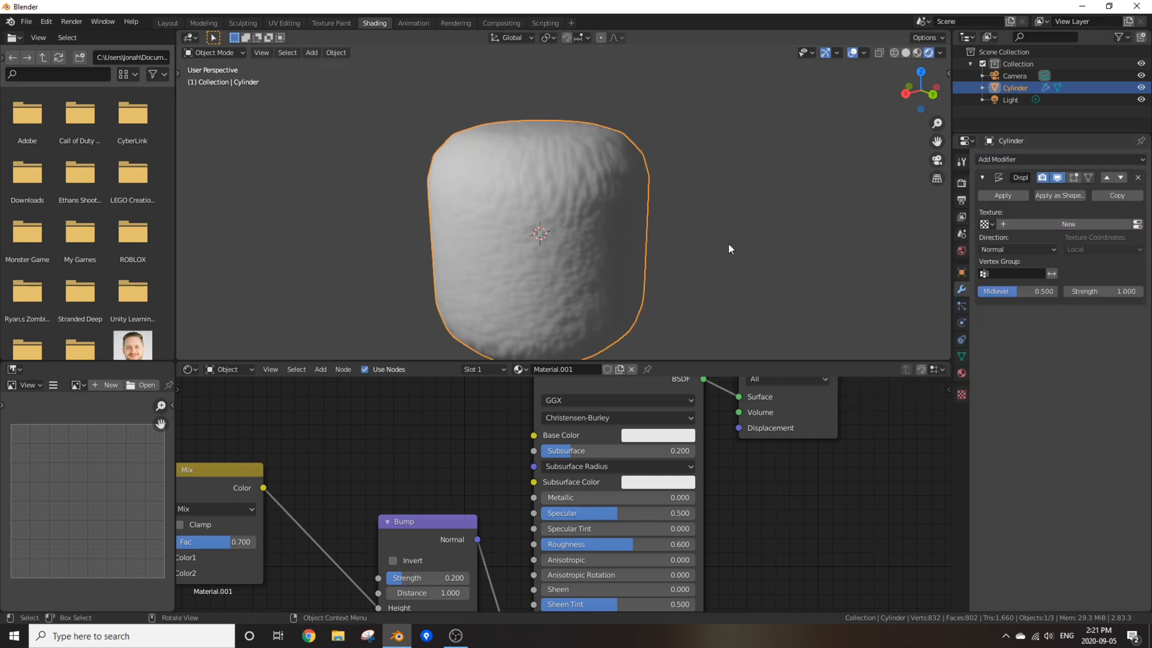
mouse_move(764, 178)
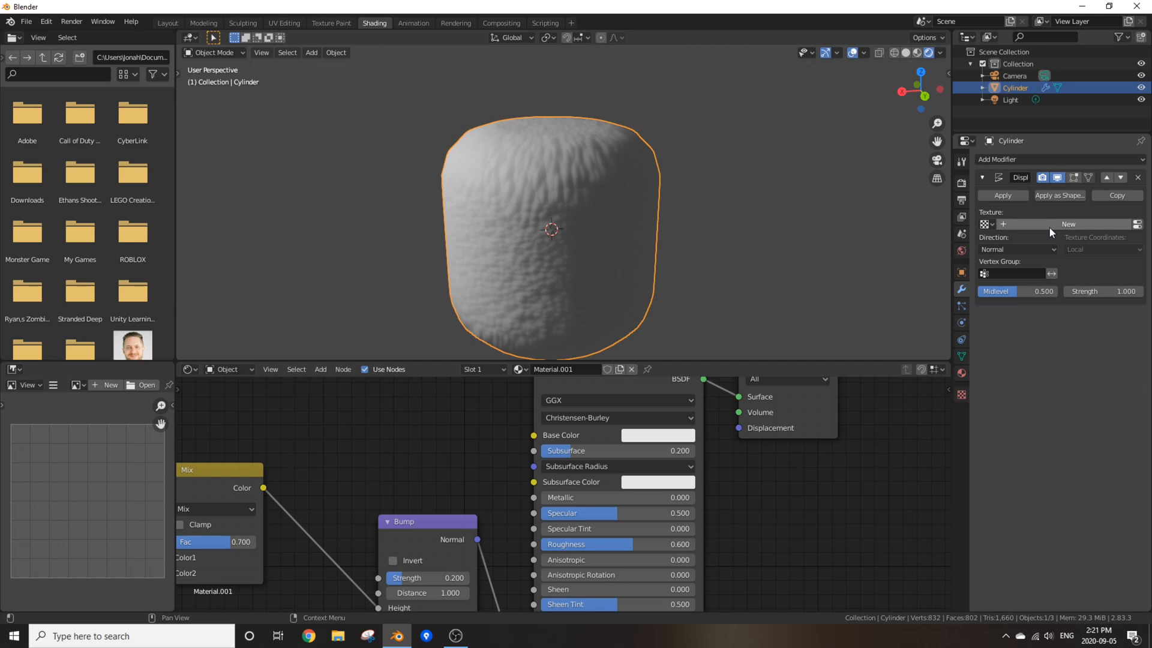
Give the Displace modifier a new Clouds texture and adjust its size.
left_click(1066, 224)
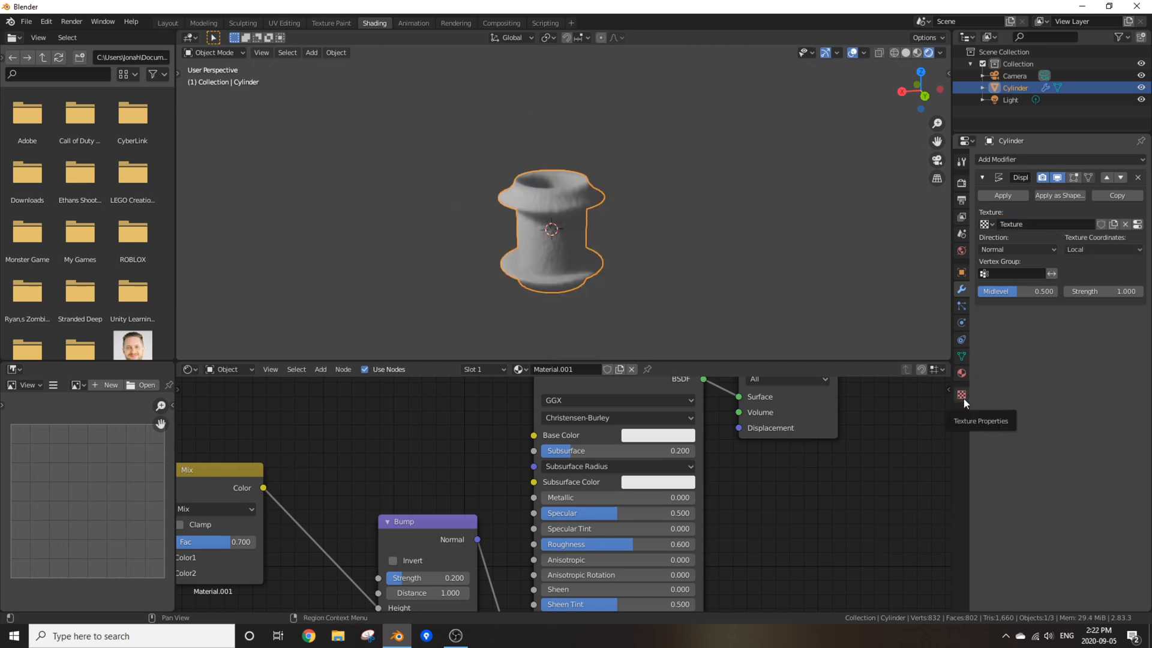
left_click(961, 395)
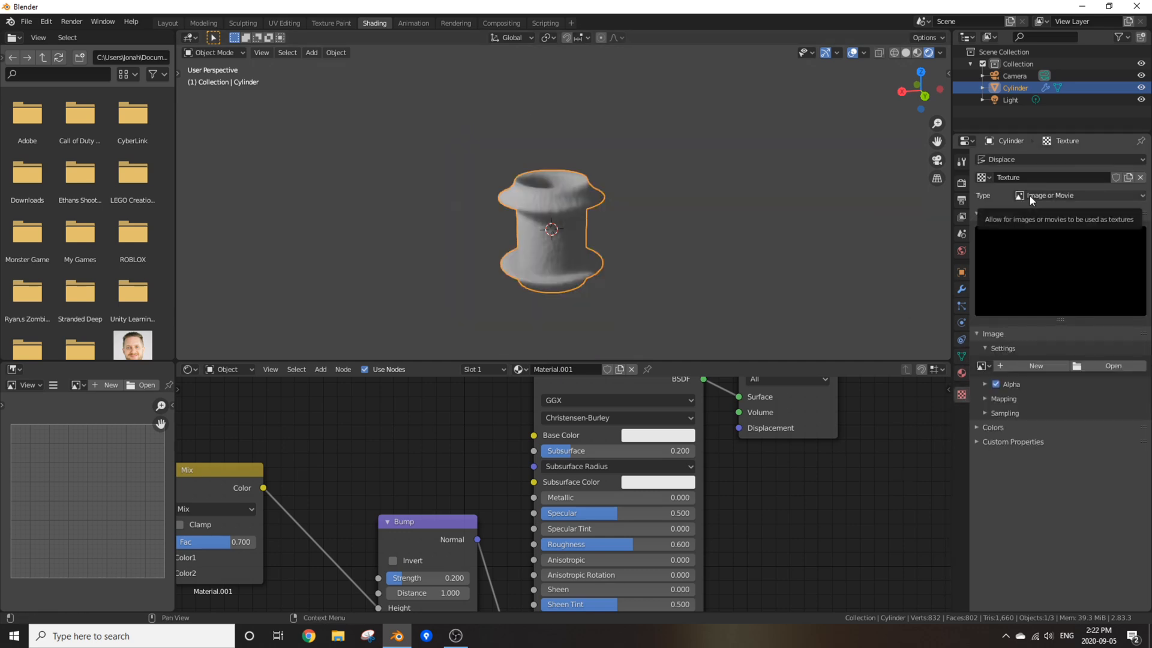
left_click(1076, 196)
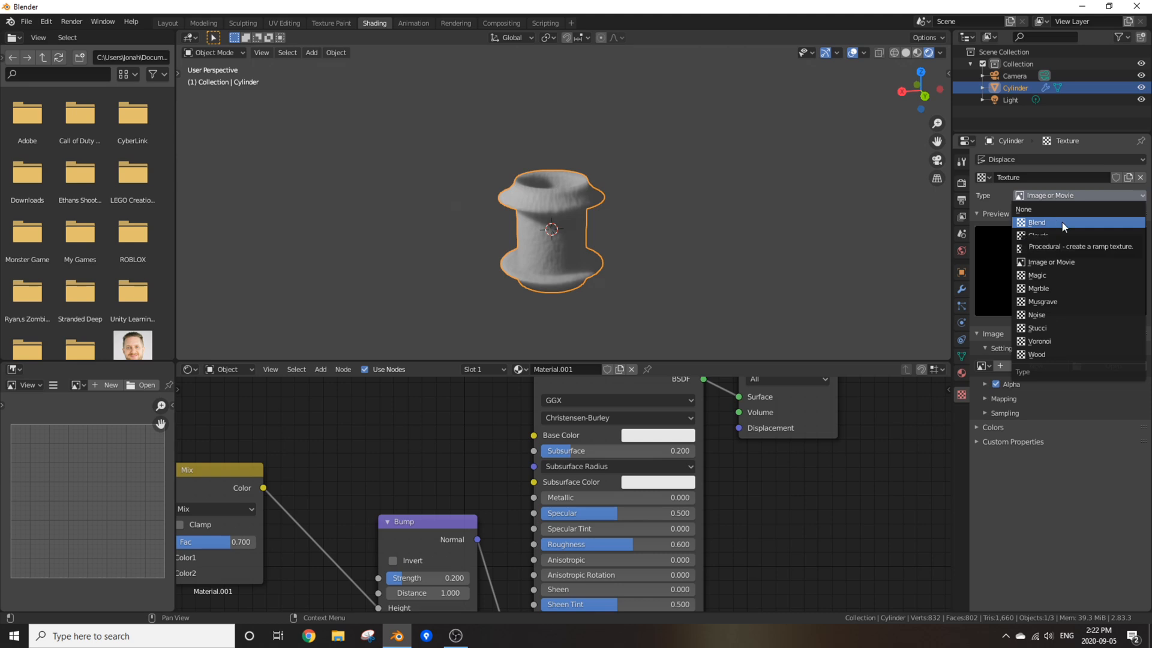
left_click(1038, 236)
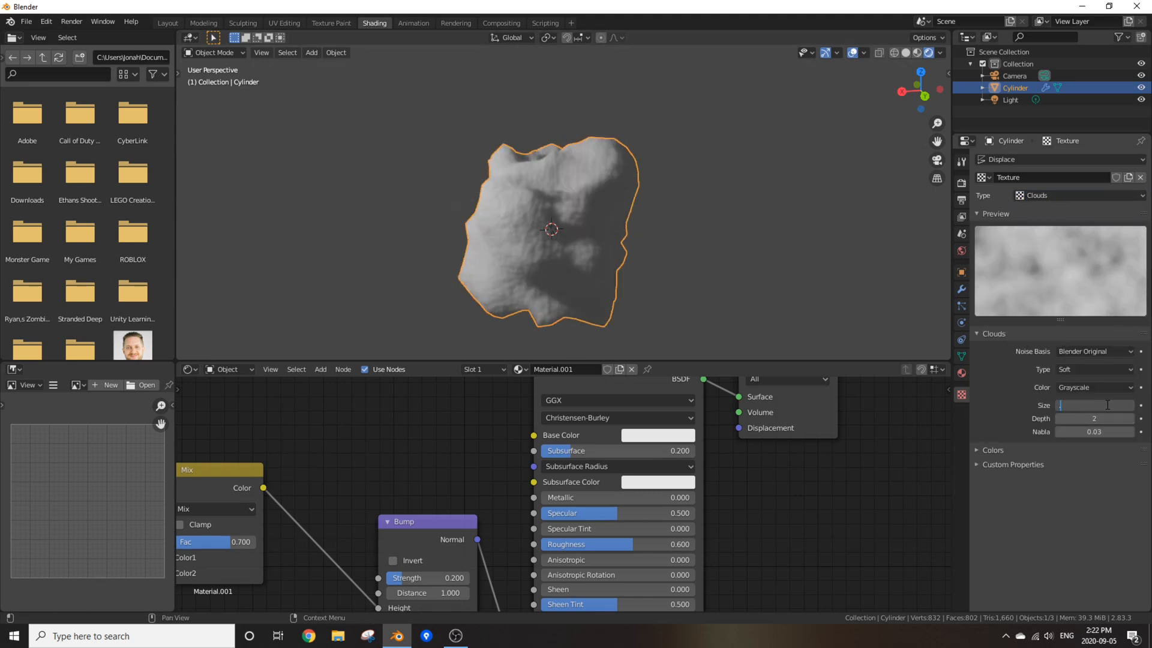
left_click(961, 289)
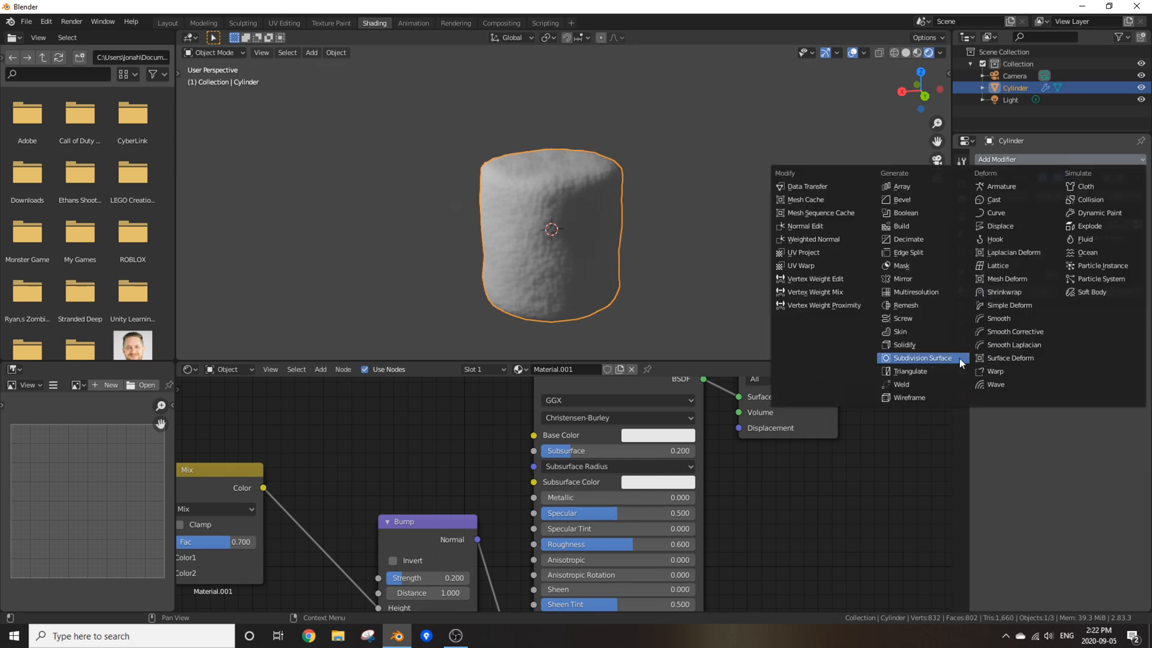
Add a Subdivision Surface modifier to smooth the displaced cylinder.
left_click(924, 357)
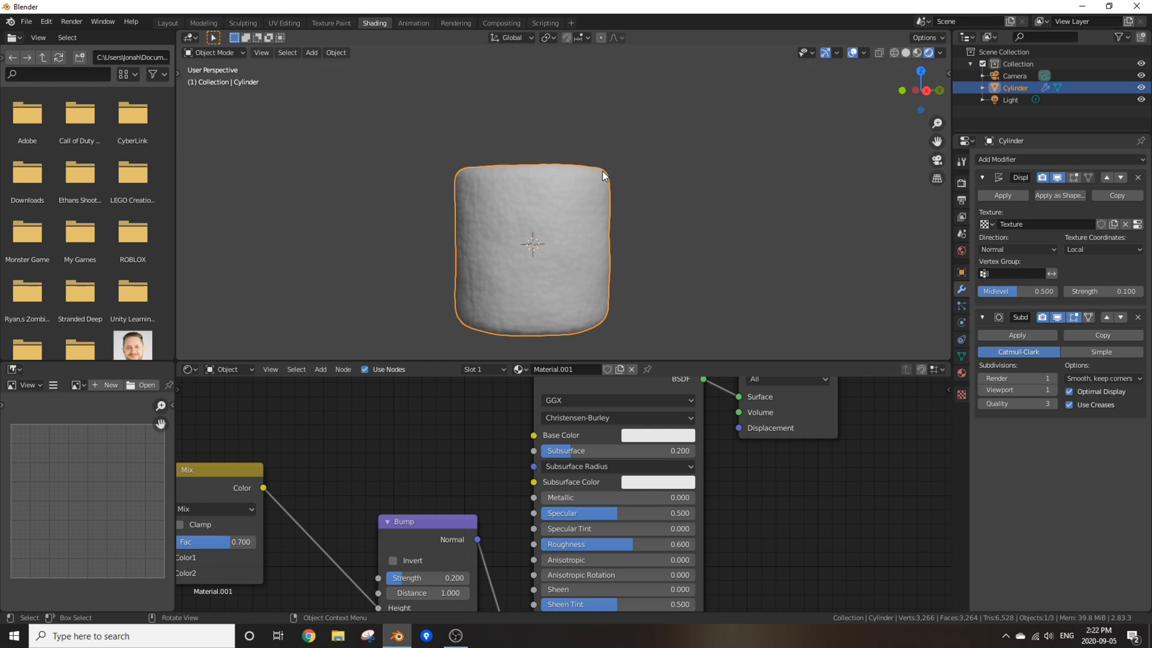
mouse_move(584, 402)
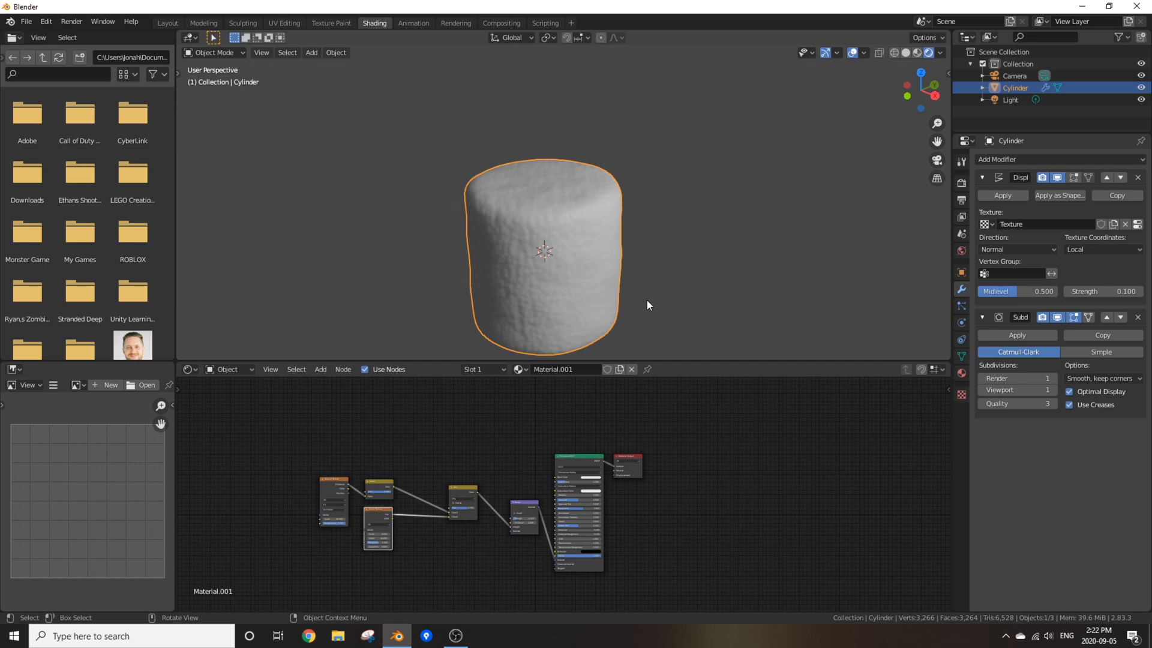
mouse_move(646, 305)
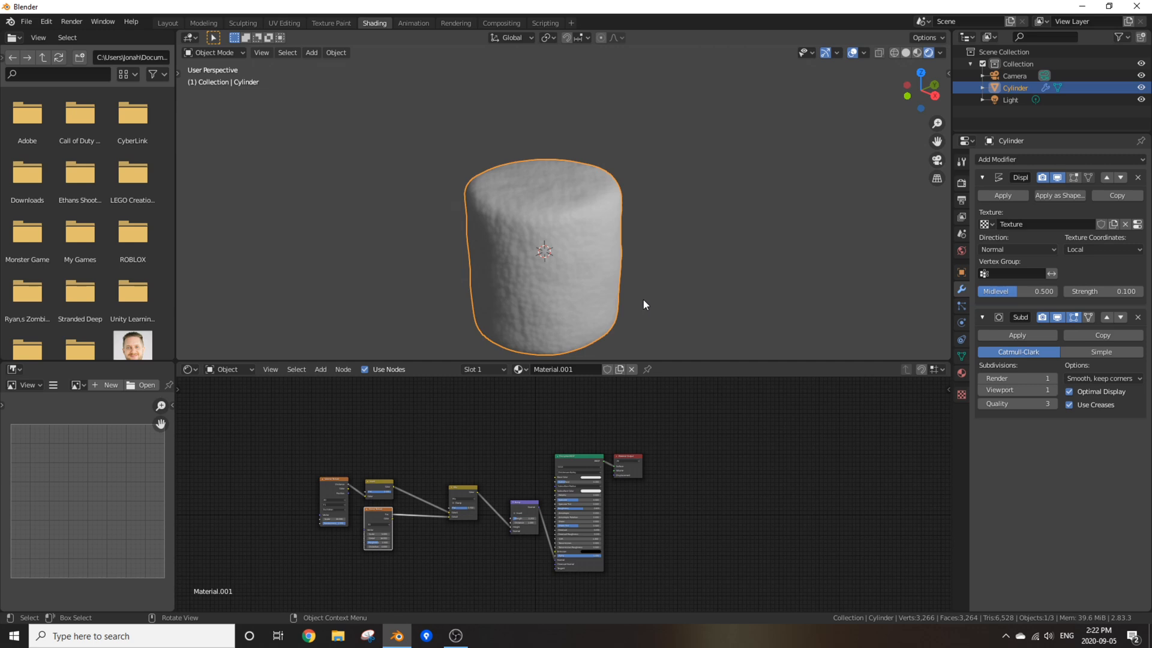
mouse_move(637, 301)
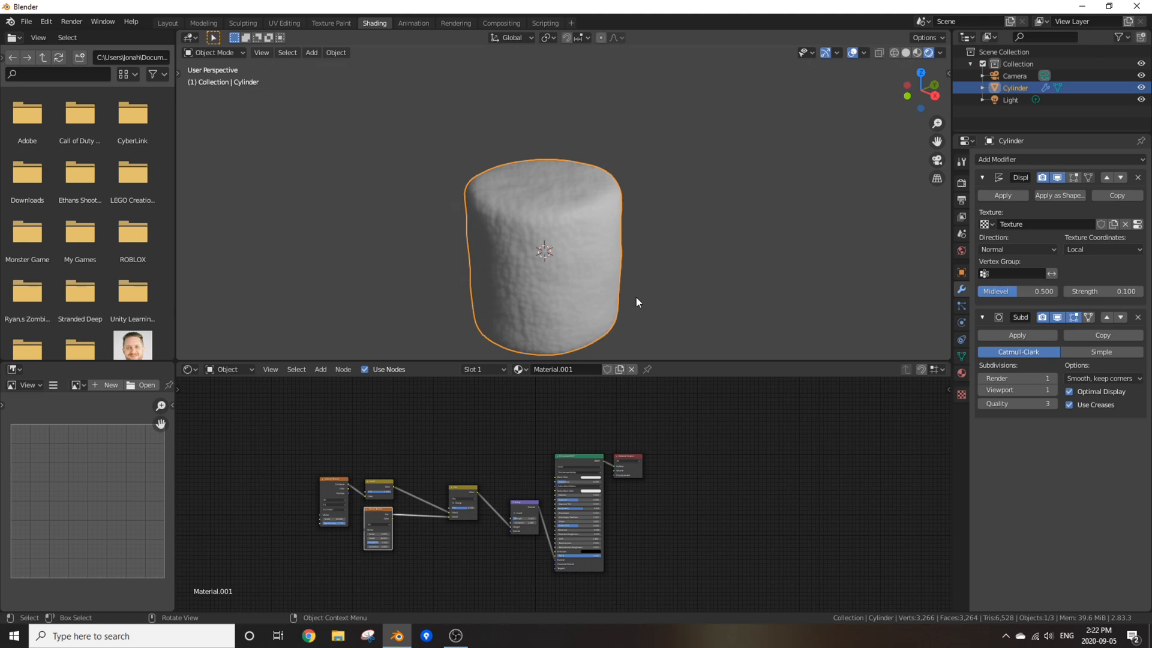
mouse_move(633, 304)
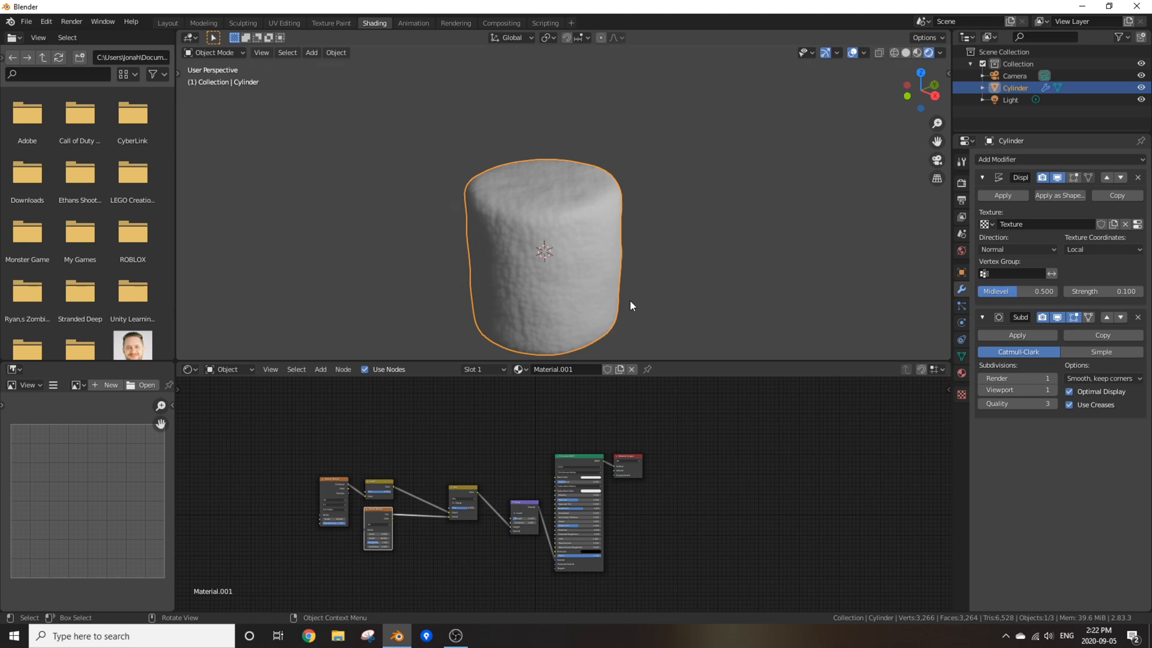